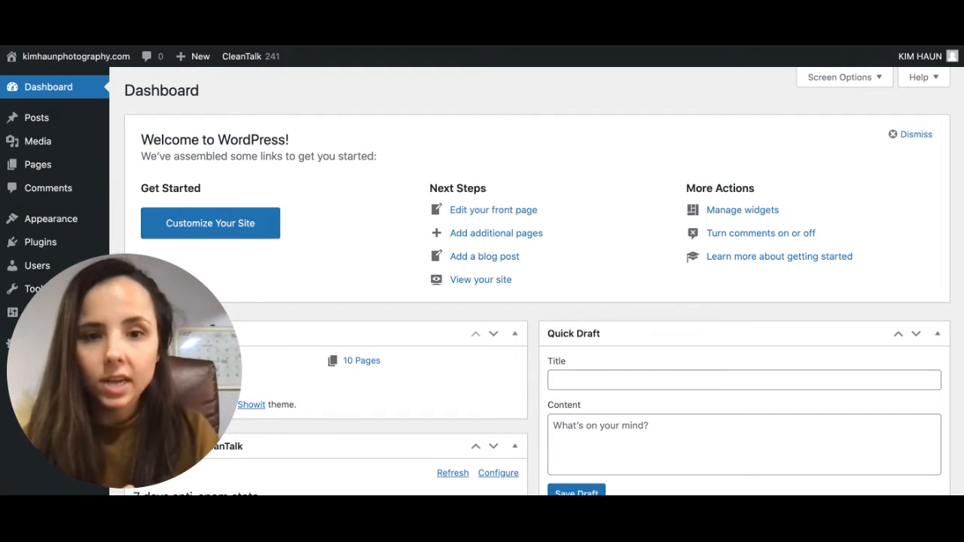
Show all nine published posts via Posts > All Posts and scroll through the list.
{"action": "scroll", "scroll_direction": "down", "scroll_amount": 3}
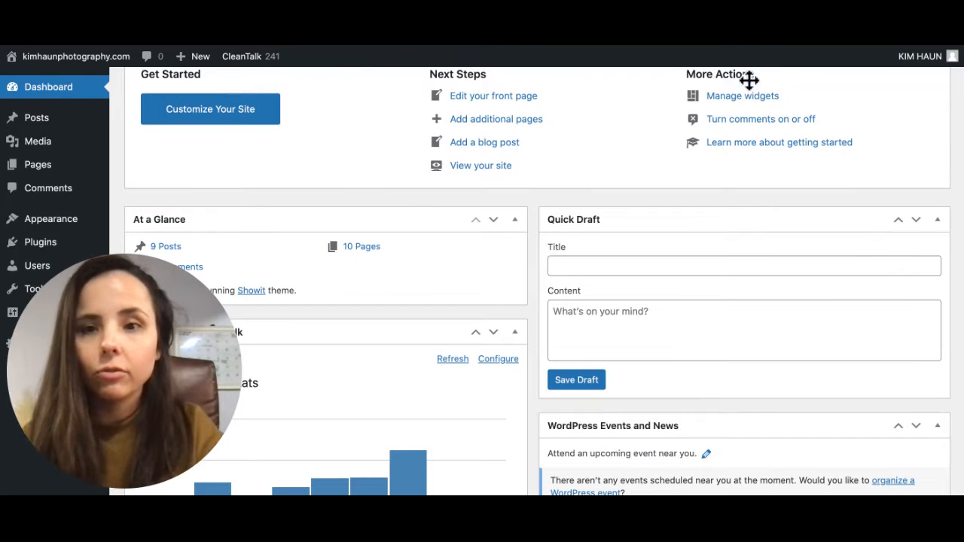
{"action": "scroll", "scroll_direction": "down", "scroll_amount": 3}
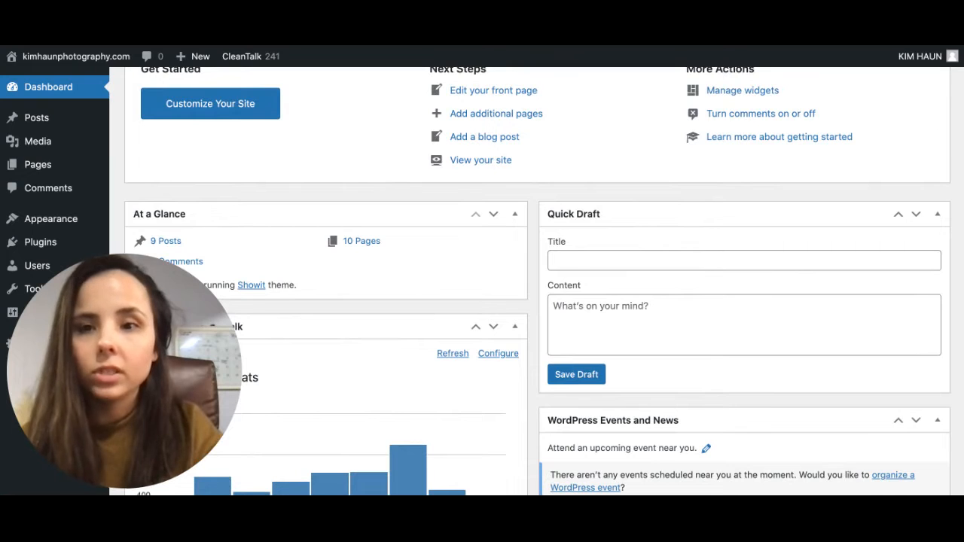
{"action": "mouse_move", "coordinate": [221, 167]}
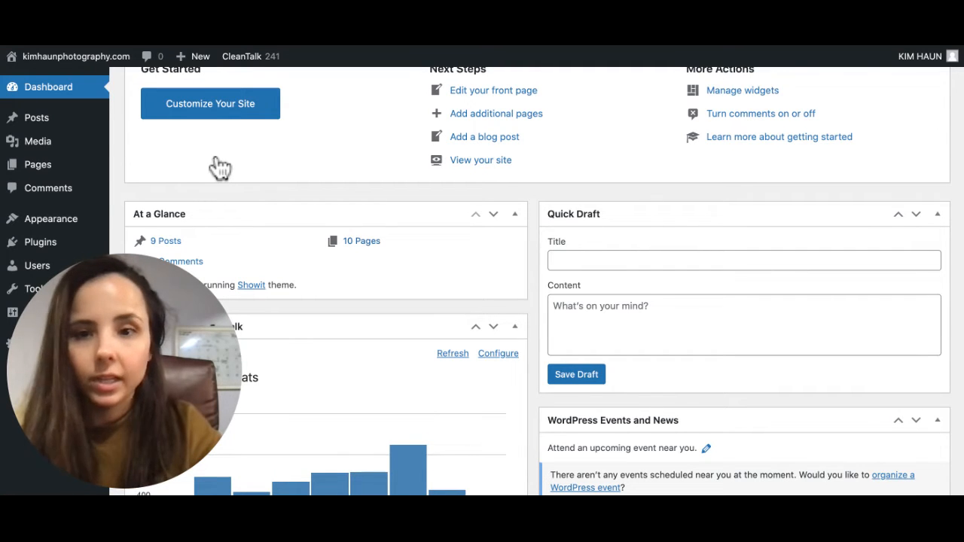
{"action": "mouse_move", "coordinate": [36, 117]}
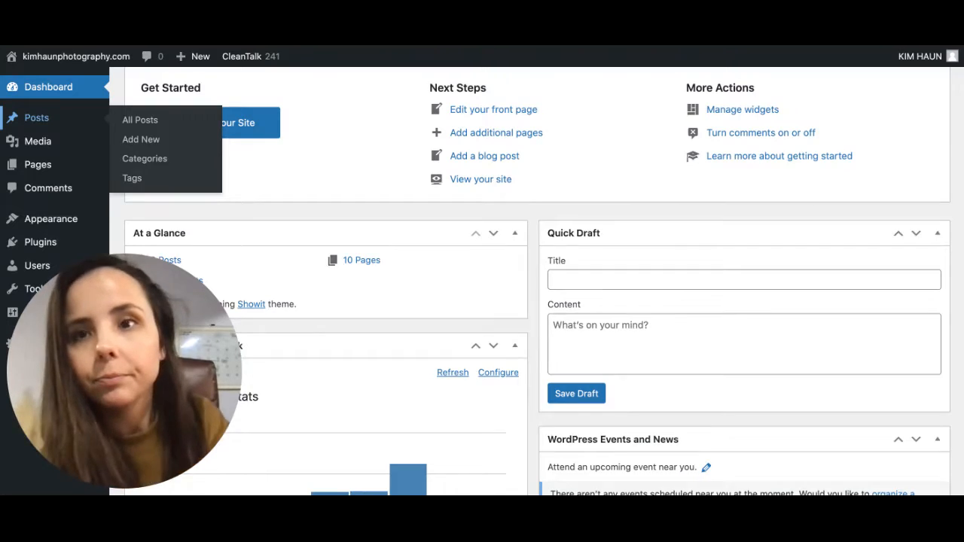
{"action": "left_click", "coordinate": [140, 120]}
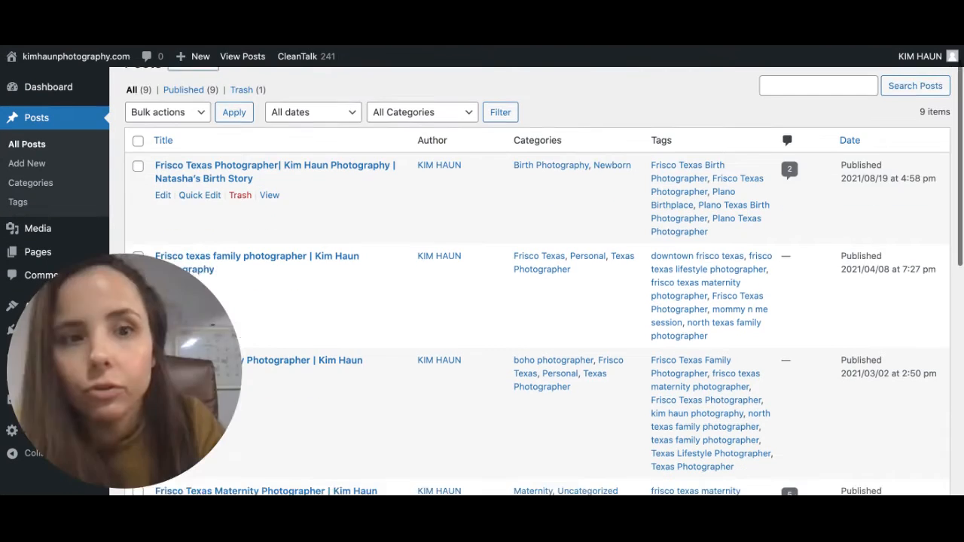
{"action": "scroll", "scroll_direction": "down", "scroll_amount": 3}
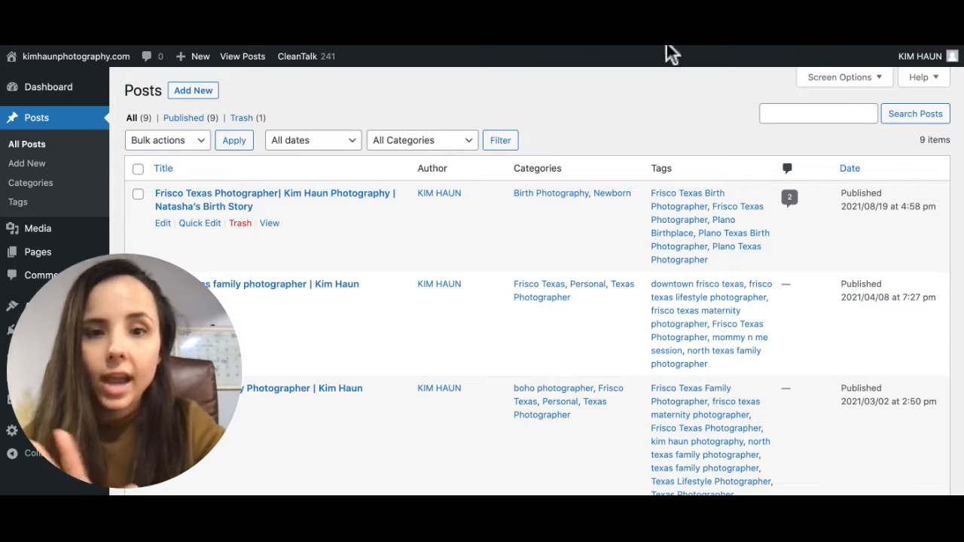
{"action": "mouse_move", "coordinate": [696, 76]}
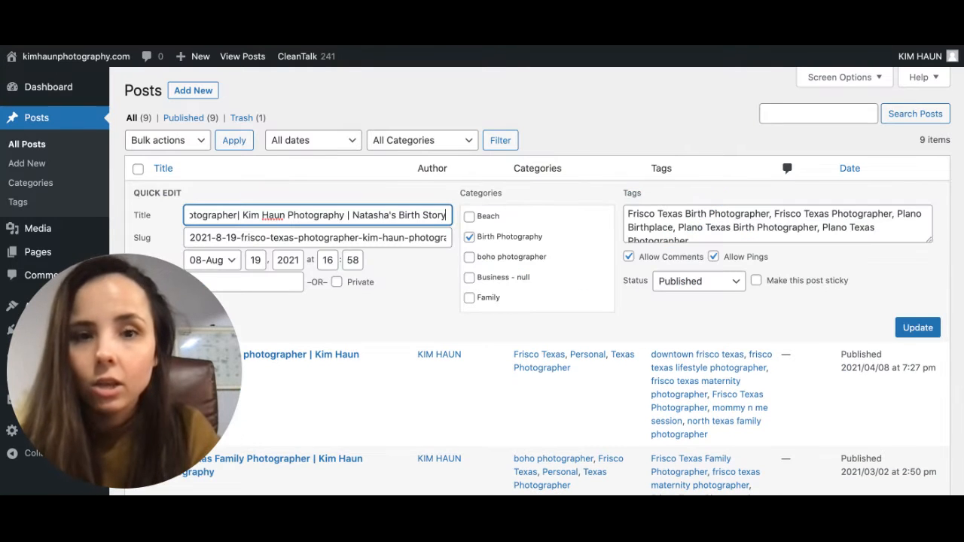
{"action": "mouse_move", "coordinate": [628, 102]}
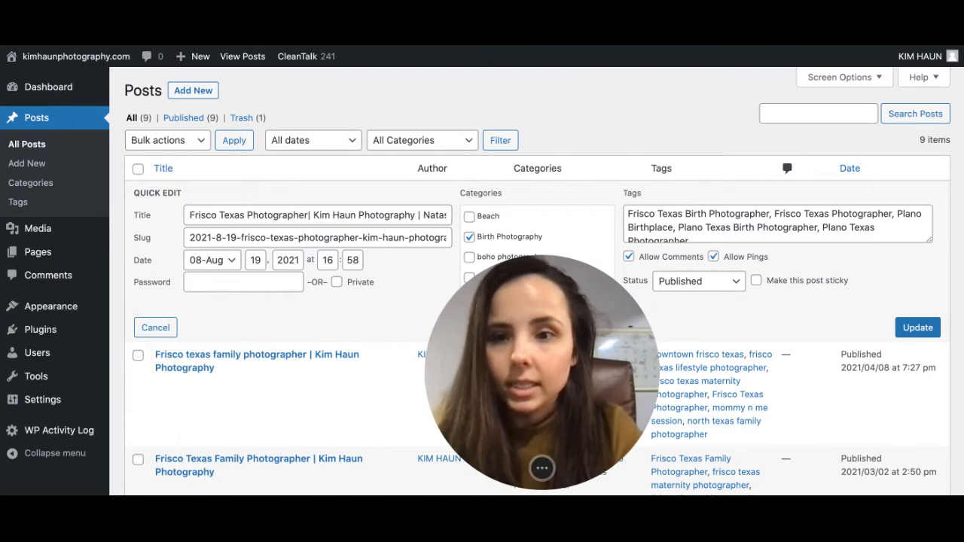
Cancel Quick Edit on the birth story post, leaving its title and fields unchanged.
{"action": "left_click", "coordinate": [918, 327]}
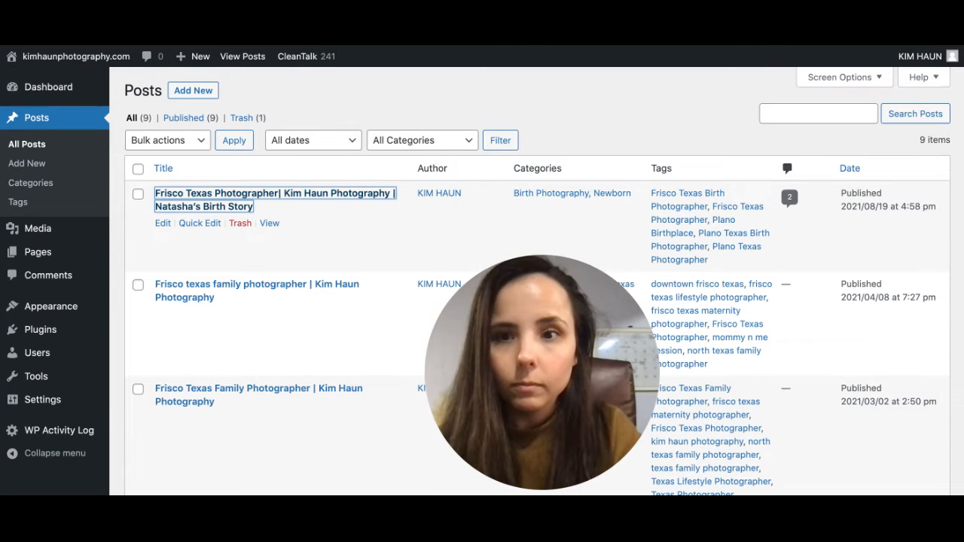
Edit the birth story post, reviewing its text, photos, categories, tags and the unset Featured image box.
{"action": "left_click", "coordinate": [275, 199]}
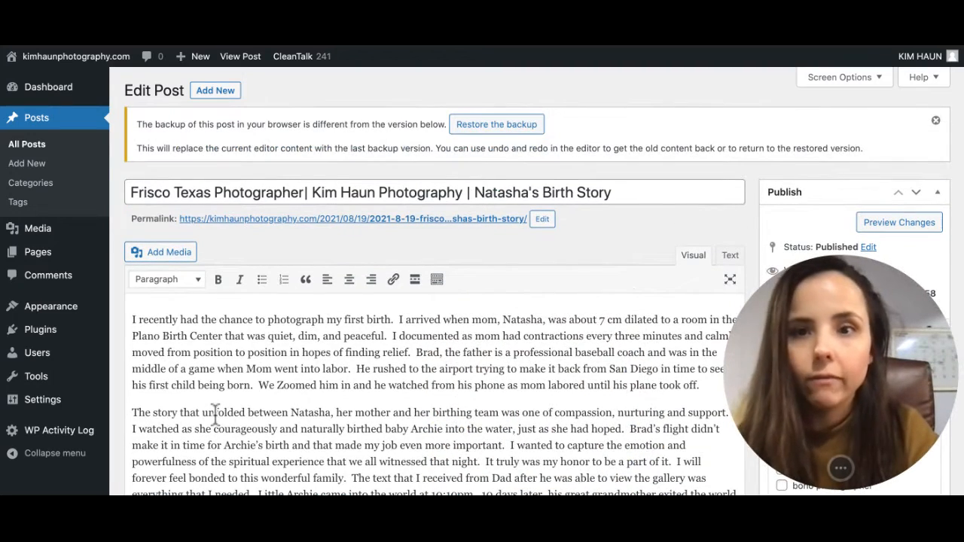
{"action": "scroll", "scroll_direction": "down", "scroll_amount": 3}
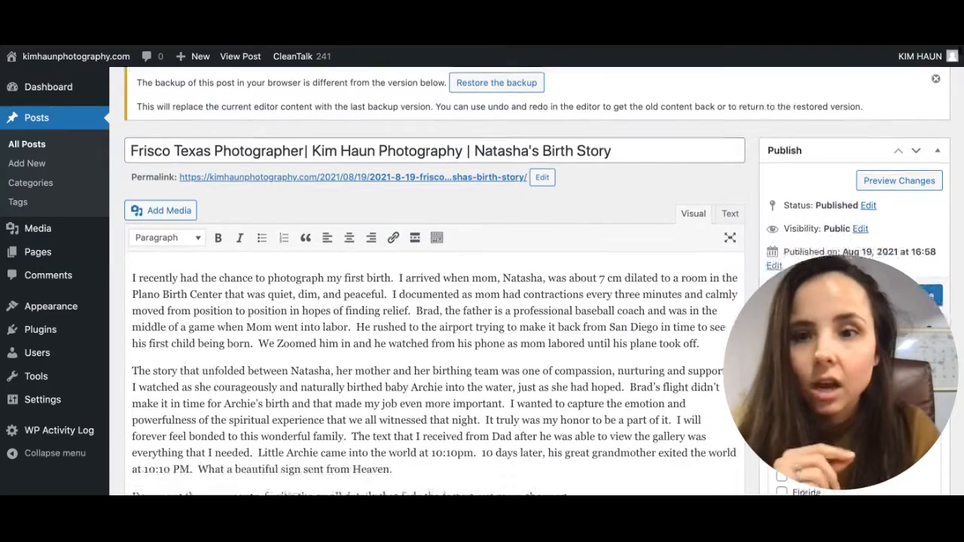
{"action": "scroll", "scroll_direction": "down", "scroll_amount": 3}
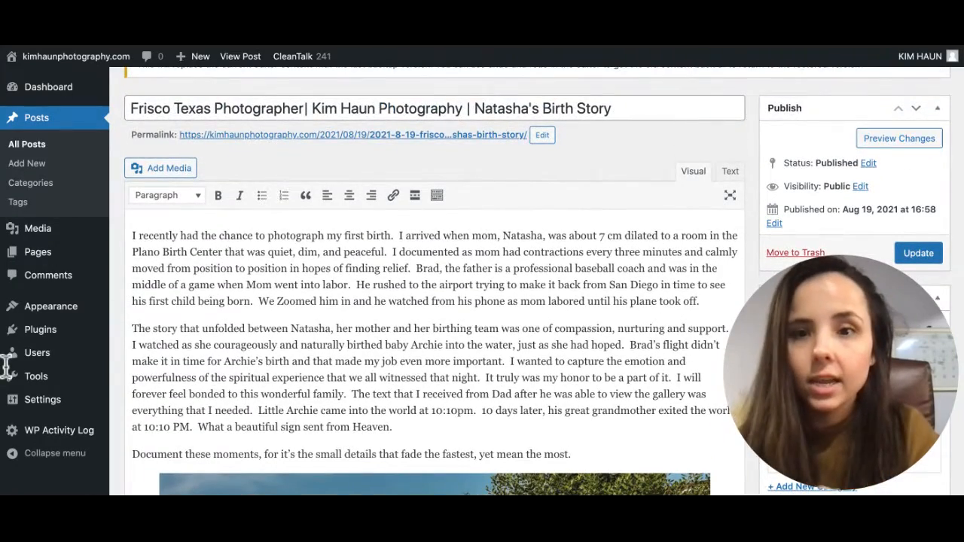
{"action": "scroll", "scroll_direction": "down", "scroll_amount": 3}
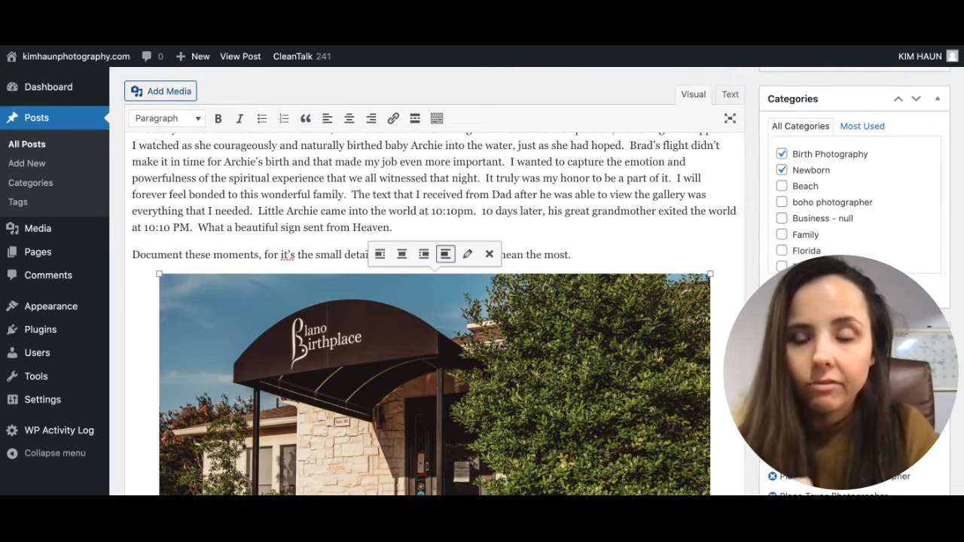
{"action": "scroll", "scroll_direction": "down", "scroll_amount": 3}
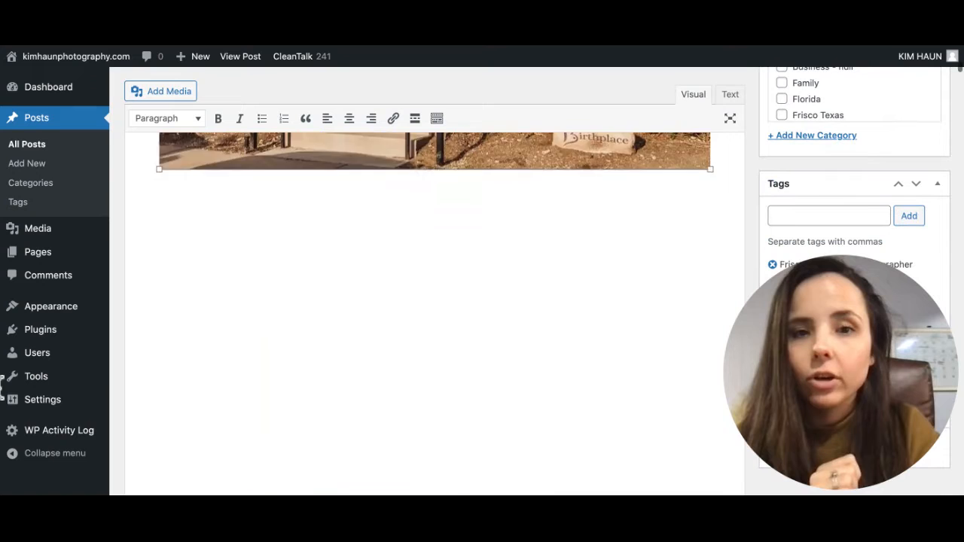
{"action": "scroll", "scroll_direction": "down", "scroll_amount": 3}
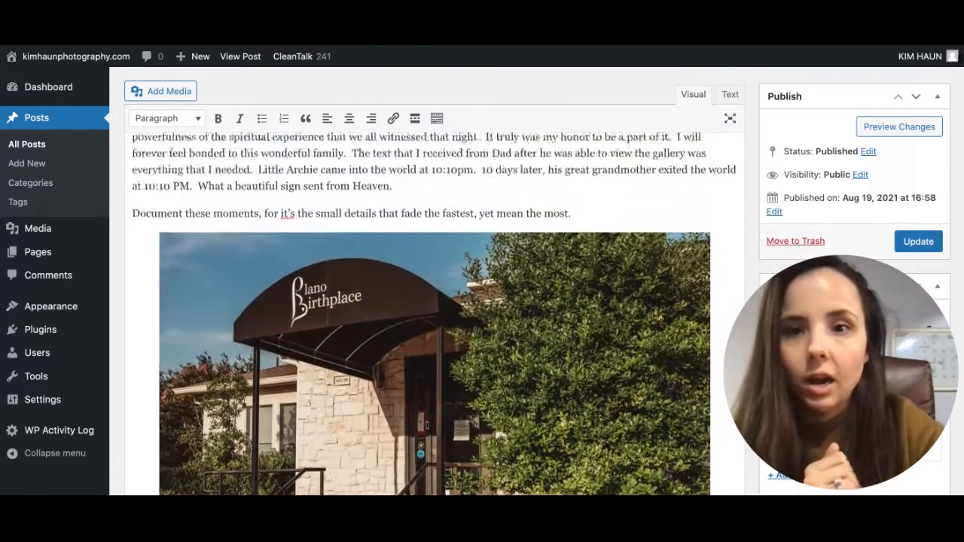
{"action": "scroll", "scroll_direction": "down", "scroll_amount": 3}
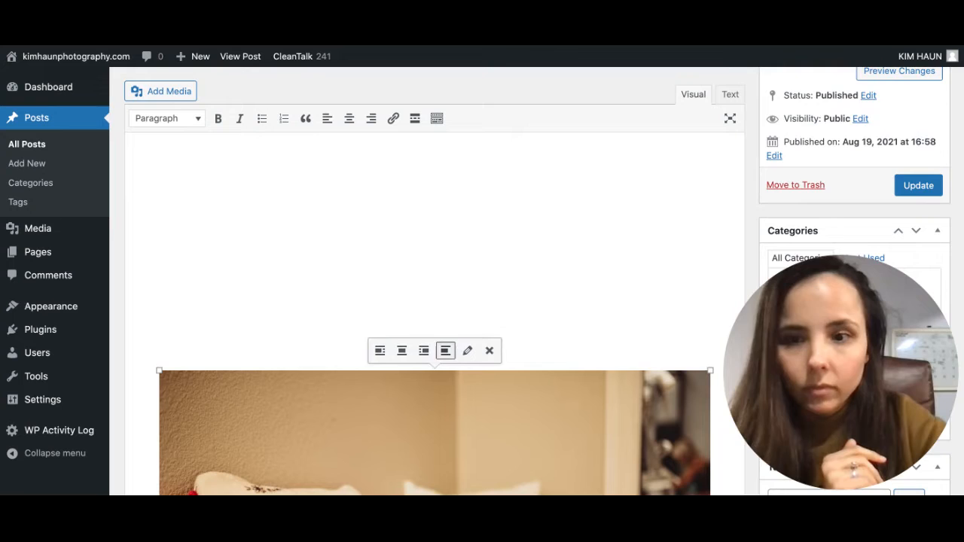
{"action": "scroll", "scroll_direction": "down", "scroll_amount": 3}
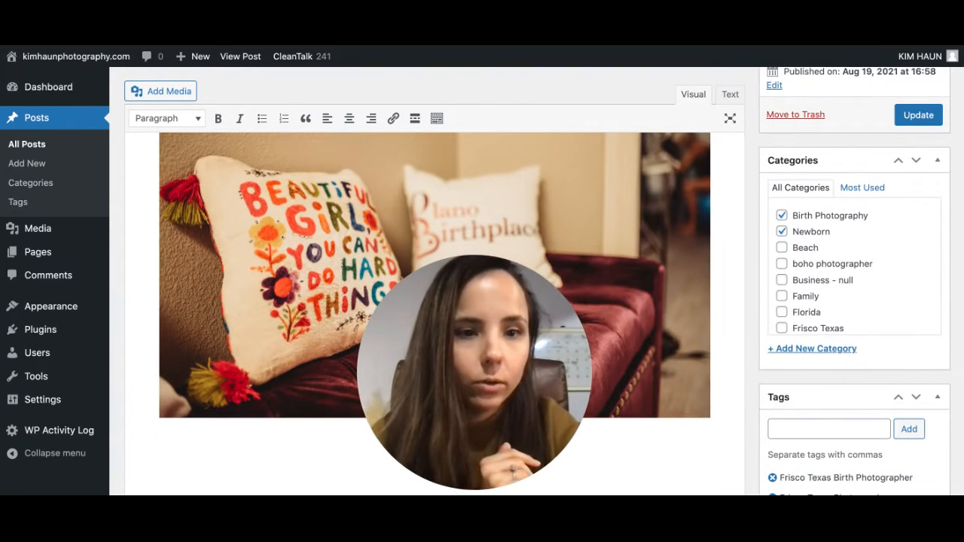
{"action": "scroll", "scroll_direction": "down", "scroll_amount": 3}
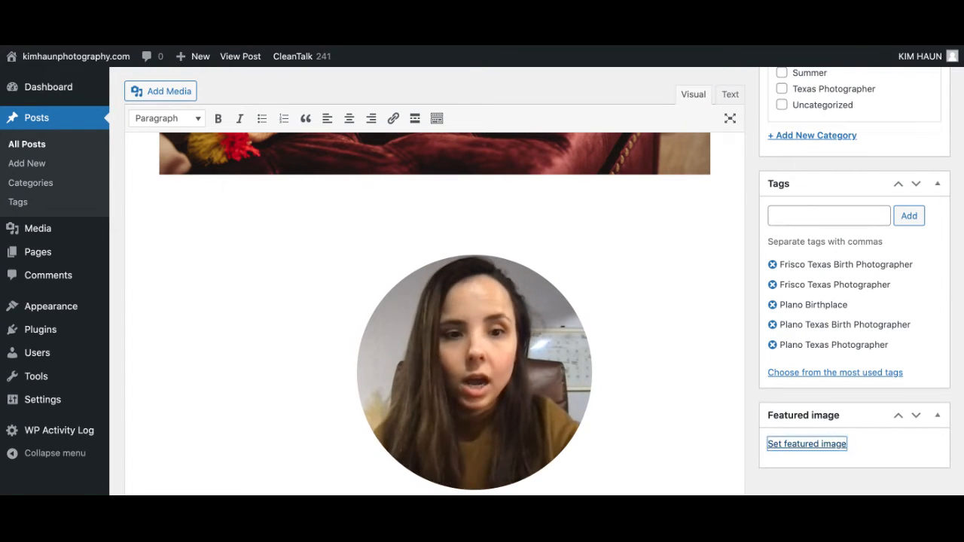
{"action": "left_click", "coordinate": [807, 444]}
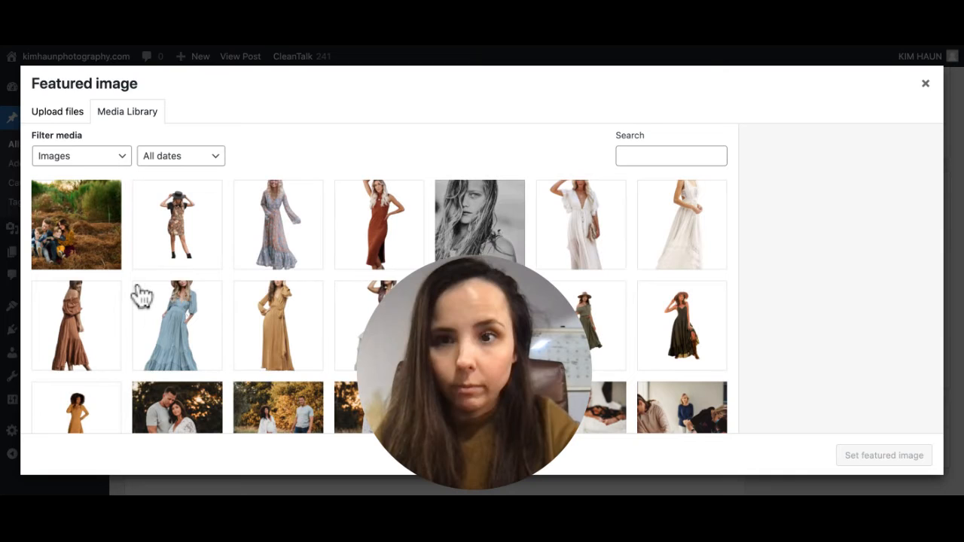
{"action": "left_click", "coordinate": [926, 83]}
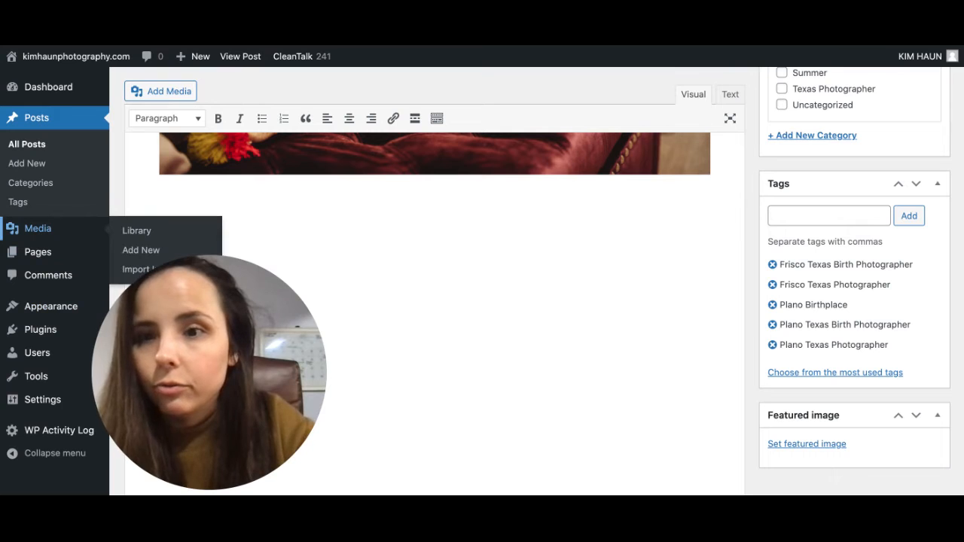
Show the site's pages via the Pages menu and scroll through the All Pages list.
{"action": "left_click", "coordinate": [136, 231]}
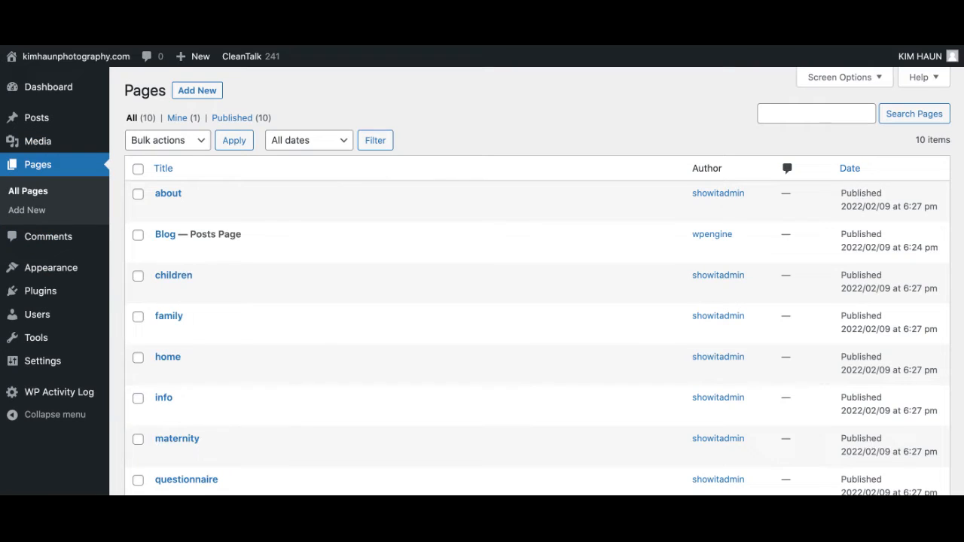
{"action": "scroll", "scroll_direction": "down", "scroll_amount": 3}
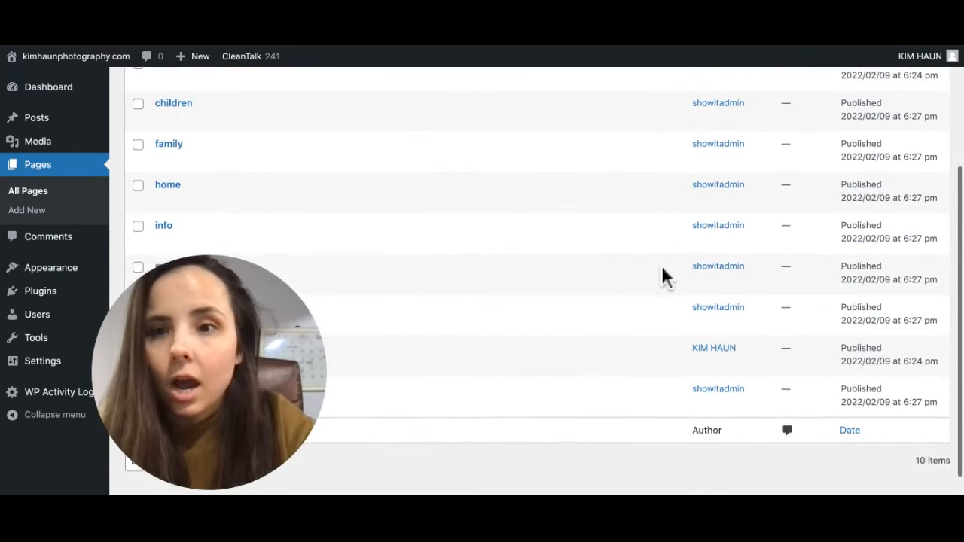
{"action": "scroll", "scroll_direction": "down", "scroll_amount": 3}
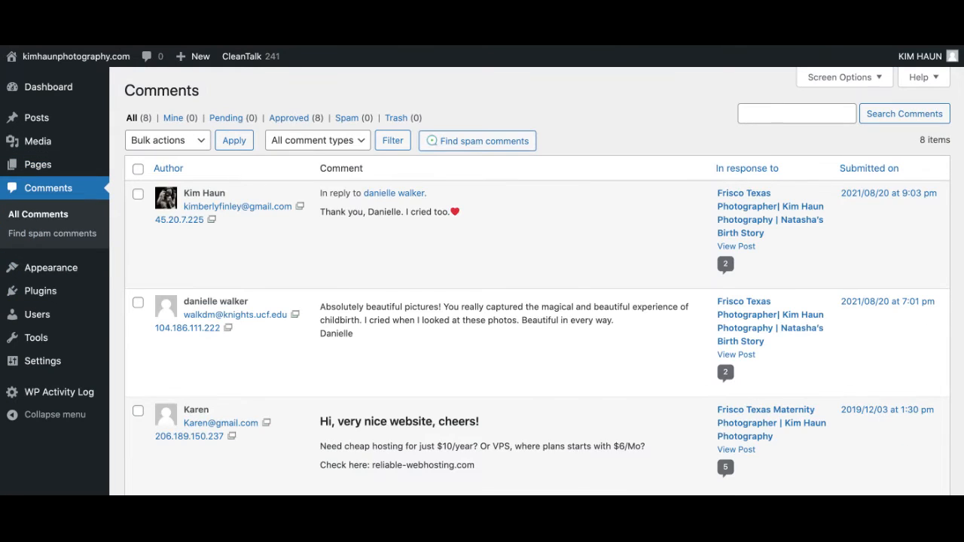
{"action": "mouse_move", "coordinate": [168, 367]}
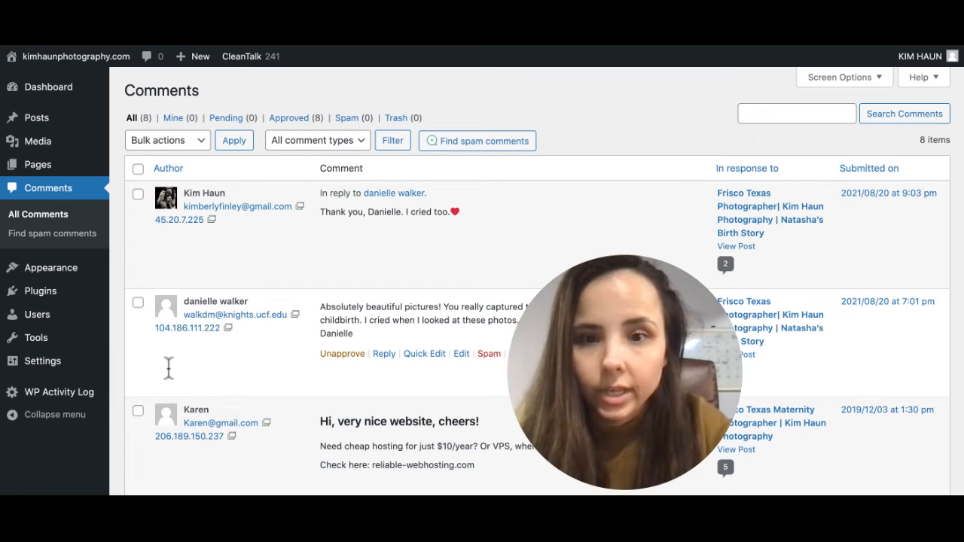
Spam the cheap-hosting ad comment, then reload Comments to show six approved remaining.
{"action": "scroll", "scroll_direction": "down", "scroll_amount": 3}
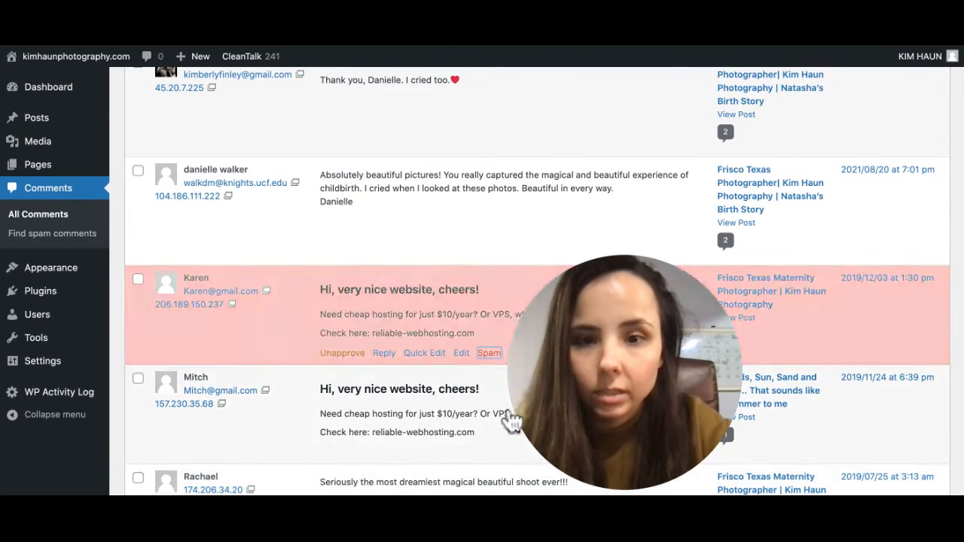
{"action": "left_click", "coordinate": [489, 352]}
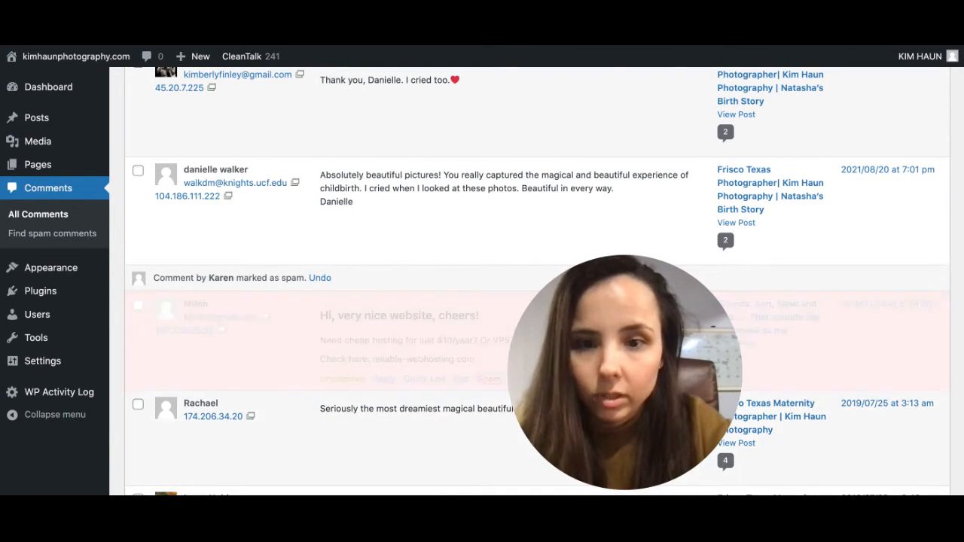
{"action": "scroll", "scroll_direction": "down", "scroll_amount": 3}
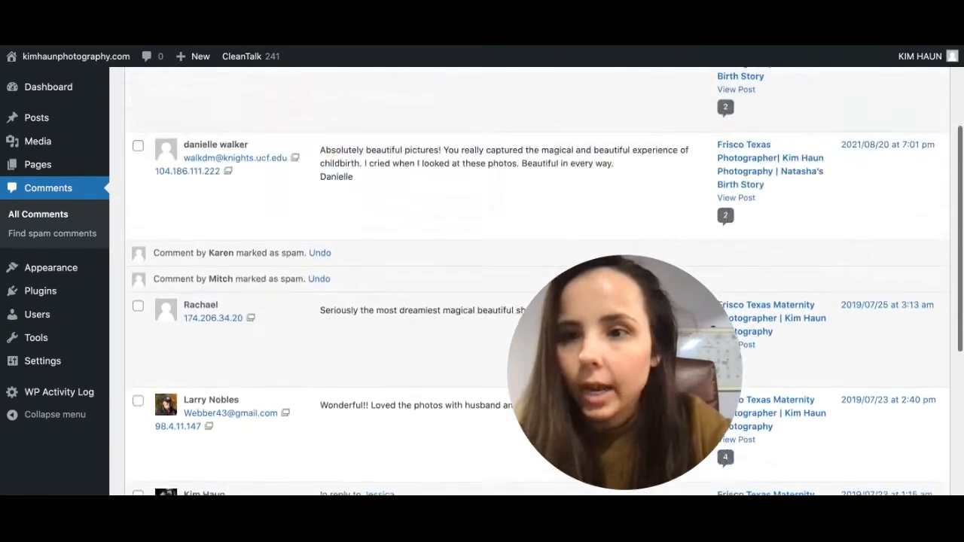
{"action": "left_click", "coordinate": [36, 117]}
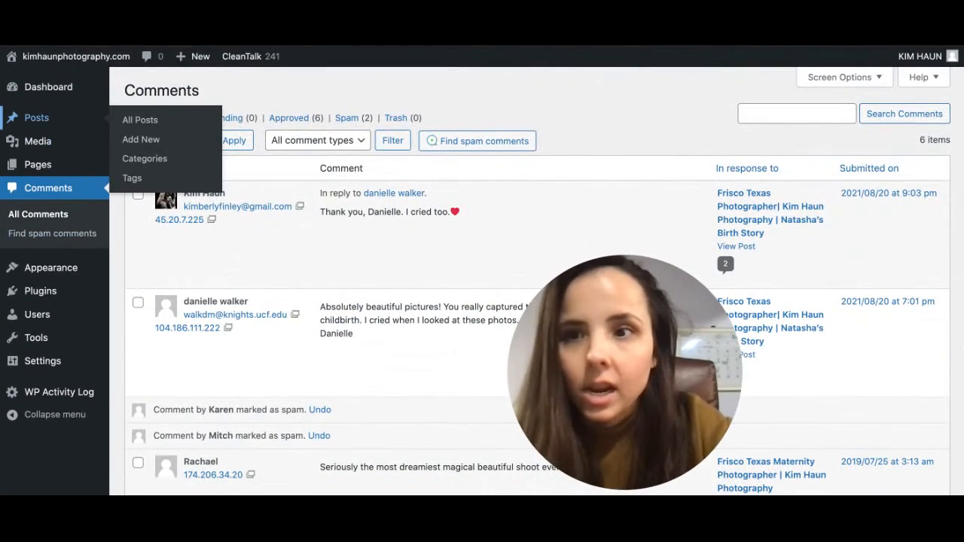